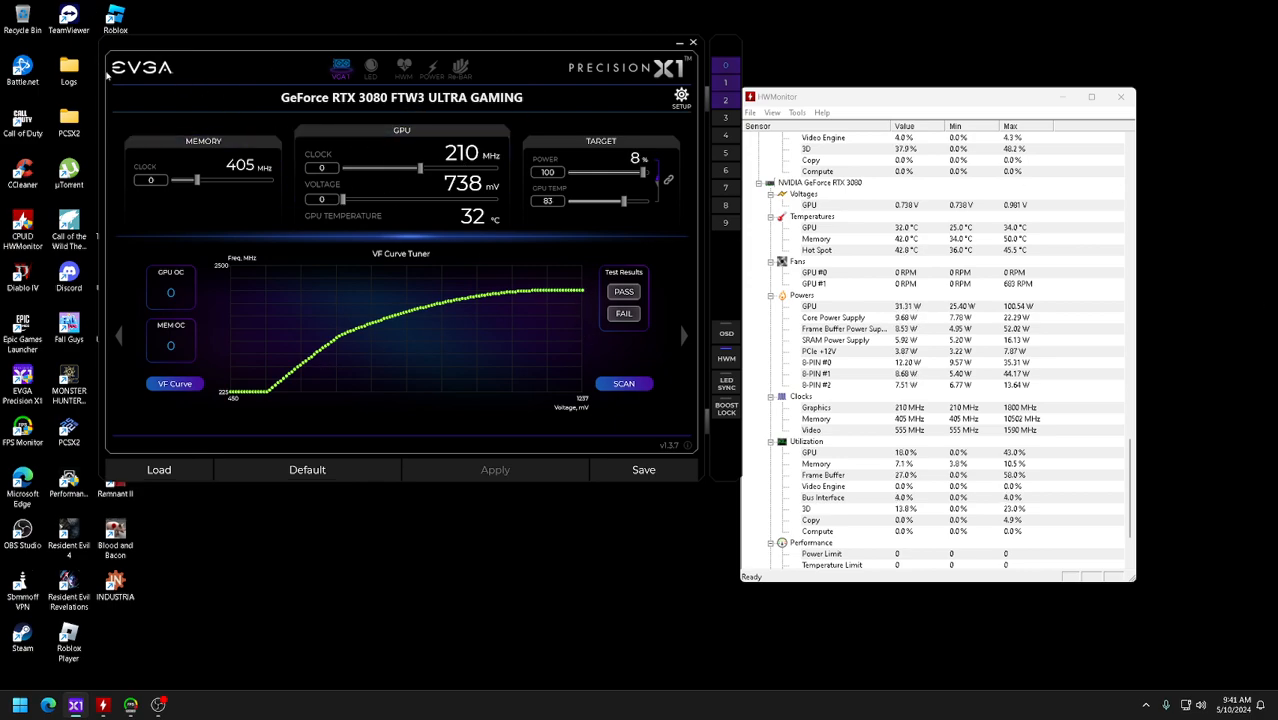
mouse_move(508, 370)
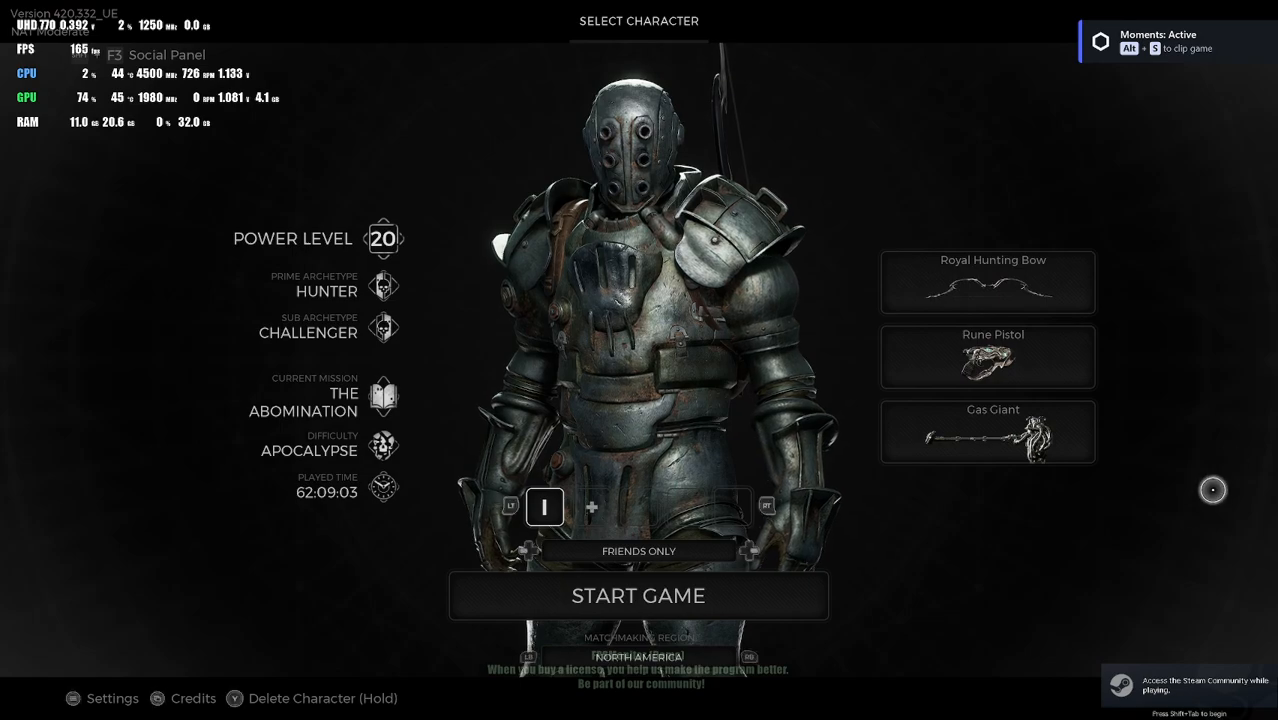
Start the game with the chosen Hunter character.
left_click(638, 596)
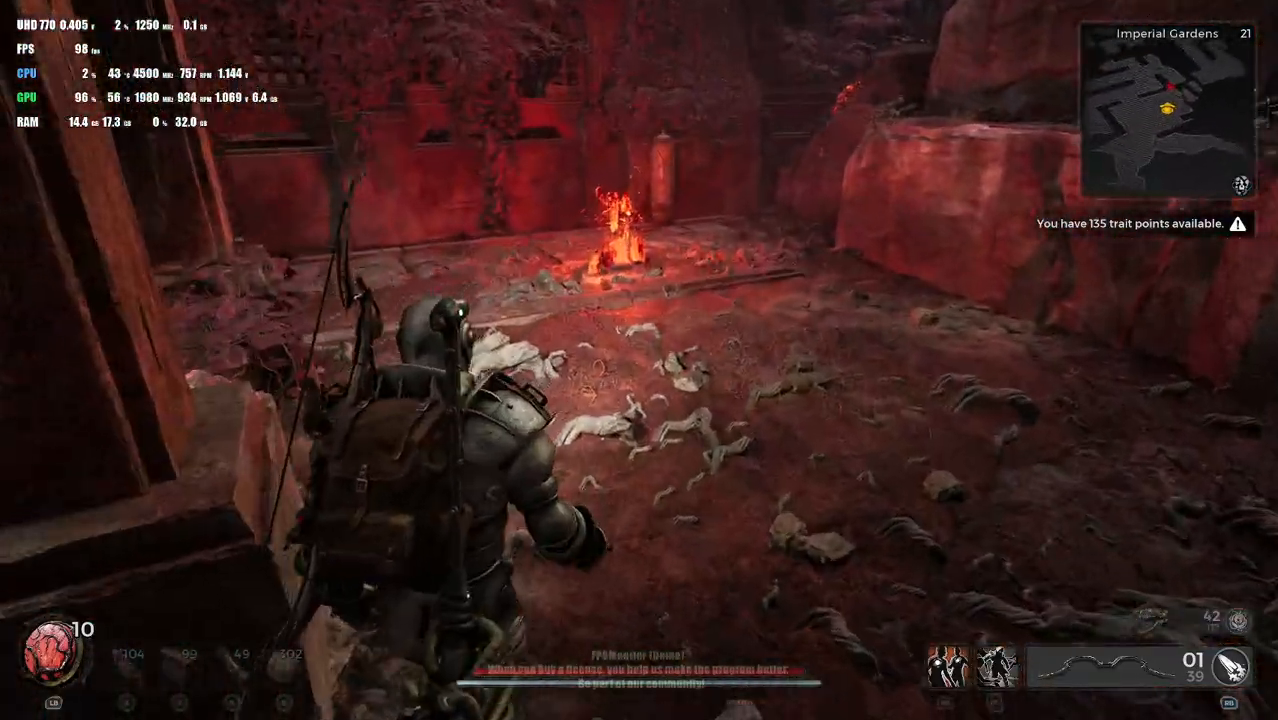
mouse_move(640, 360)
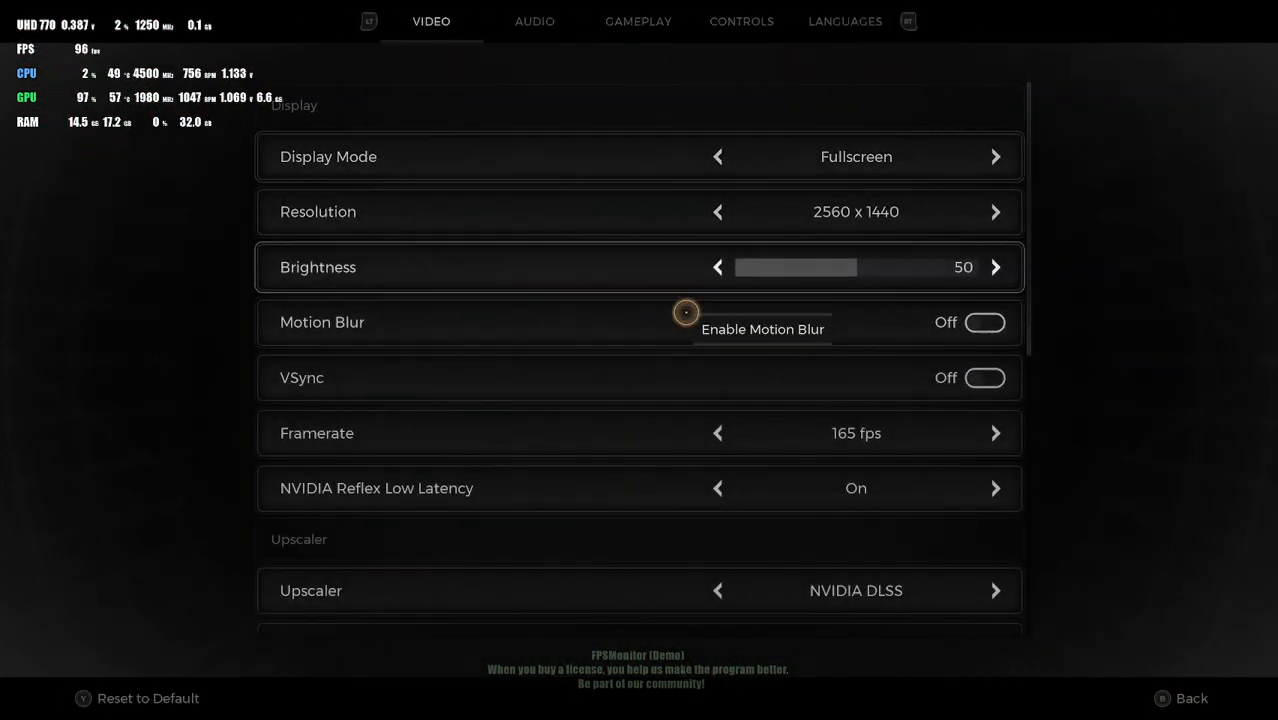
In Options > Video, switch DLSS upscaler quality from Performance to Quality and back out.
left_click(716, 590)
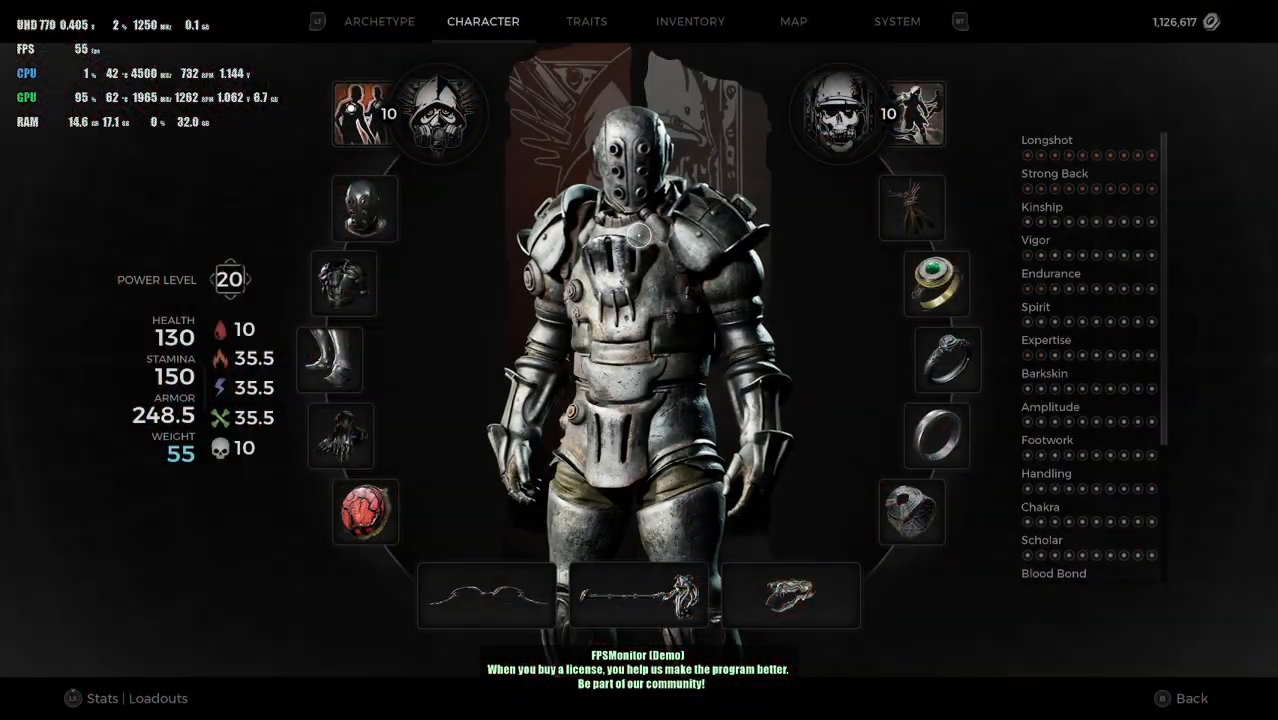
left_click(896, 20)
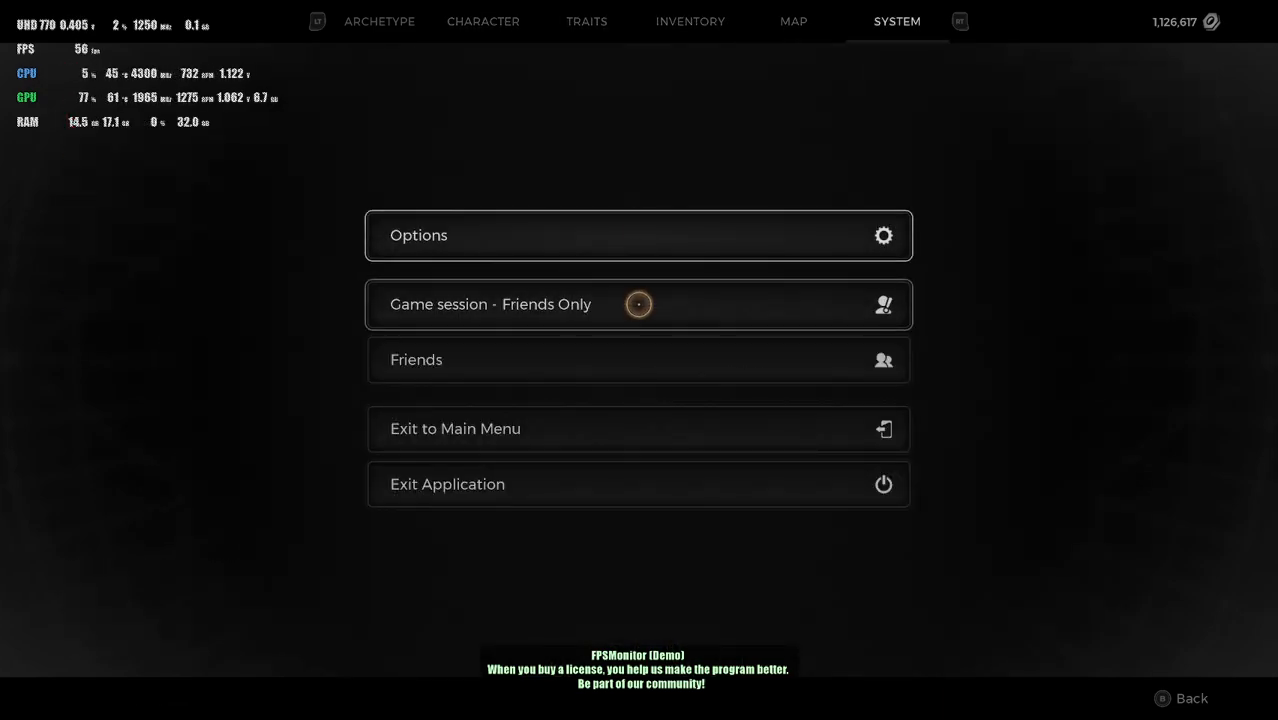
left_click(638, 236)
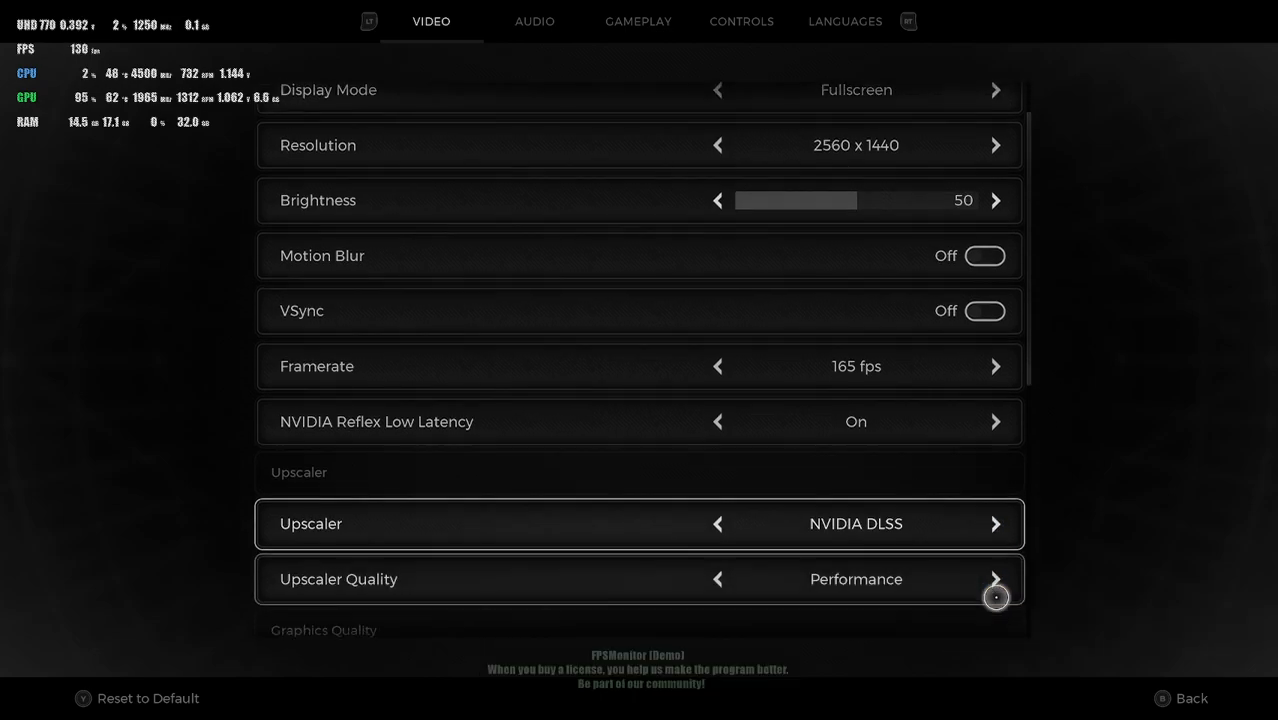
scroll("down", 3)
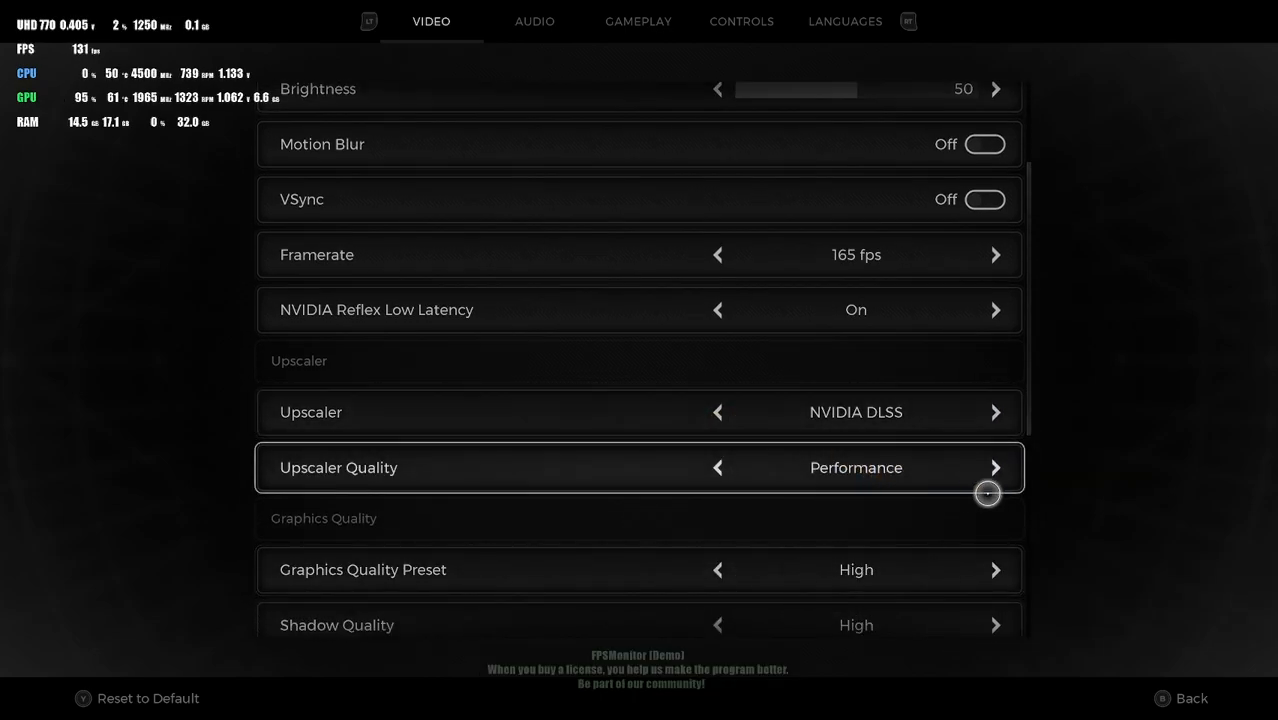
left_click(994, 468)
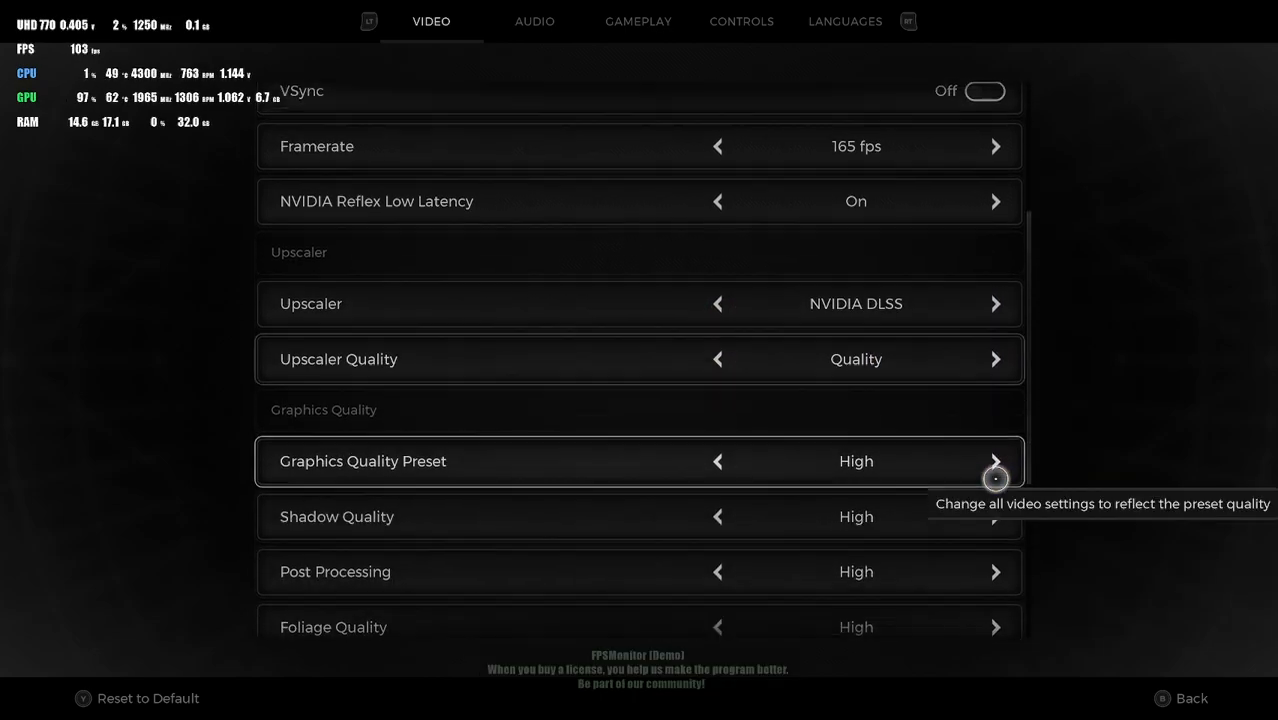
scroll("down", 3)
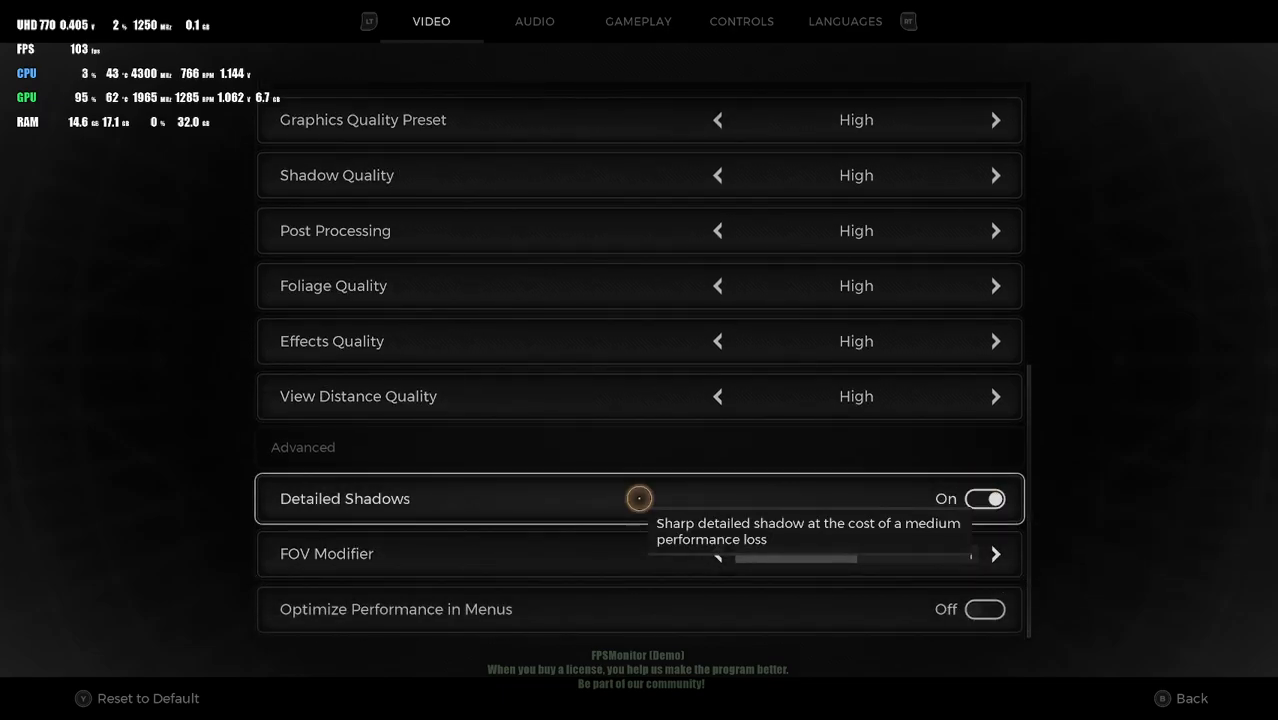
left_click(1192, 698)
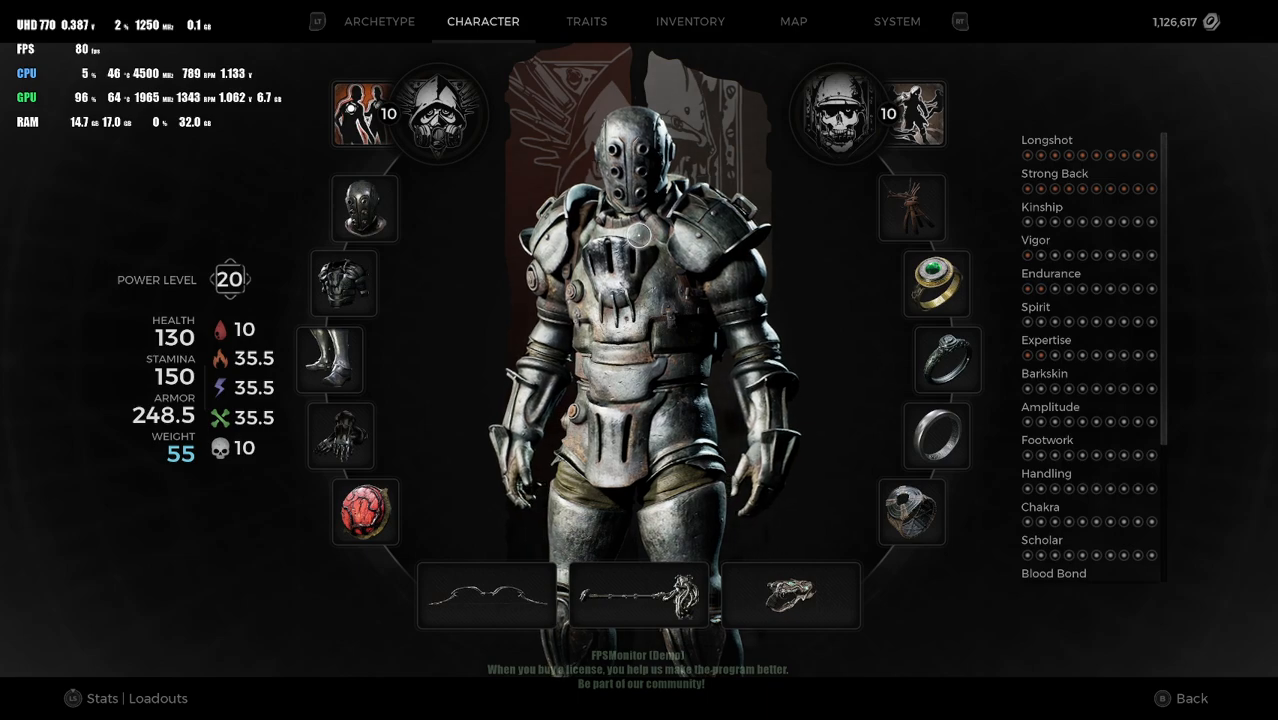
Launch HWMonitor from Start, read the RTX 3080 power and temperature, then minimize it.
left_click(20, 704)
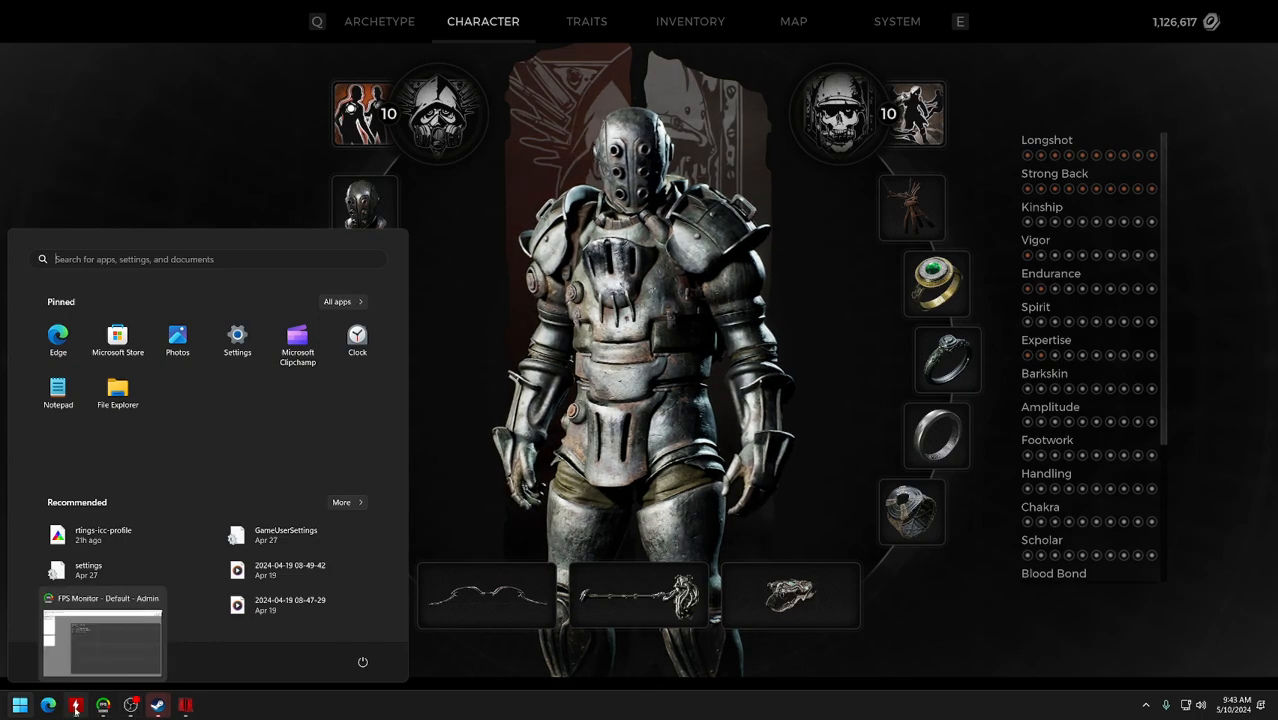
left_click(100, 640)
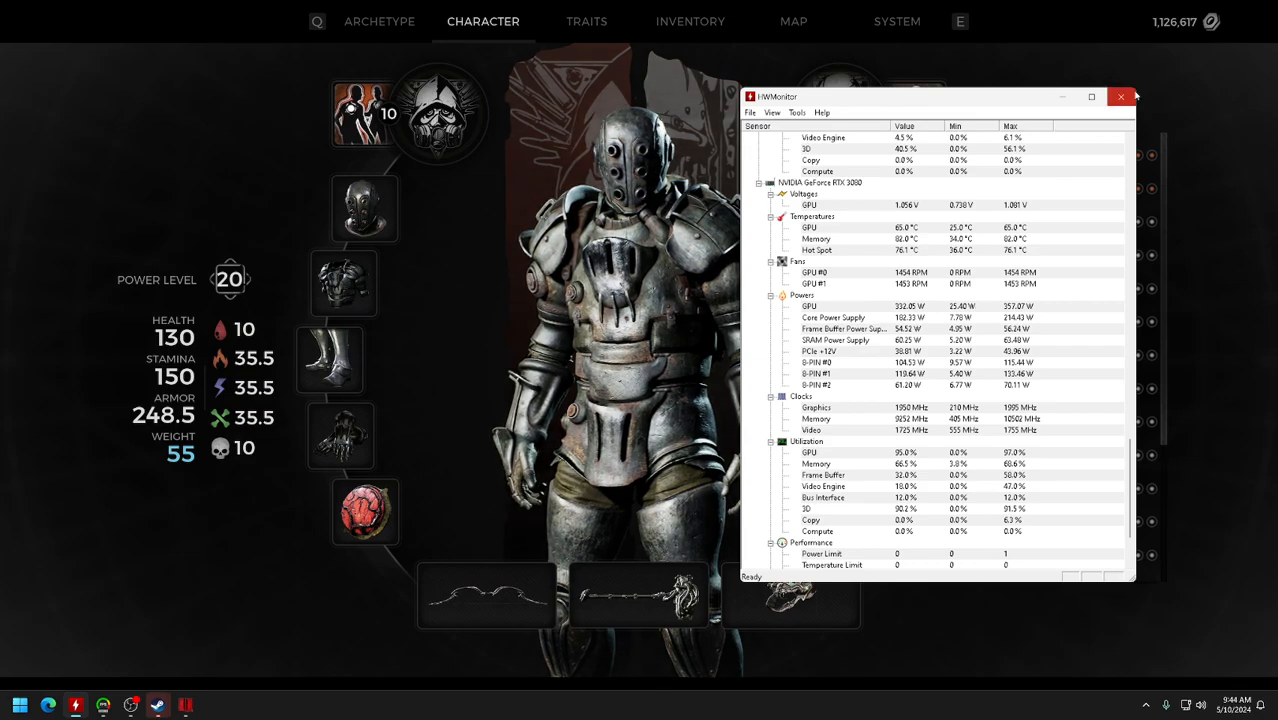
left_click(1120, 96)
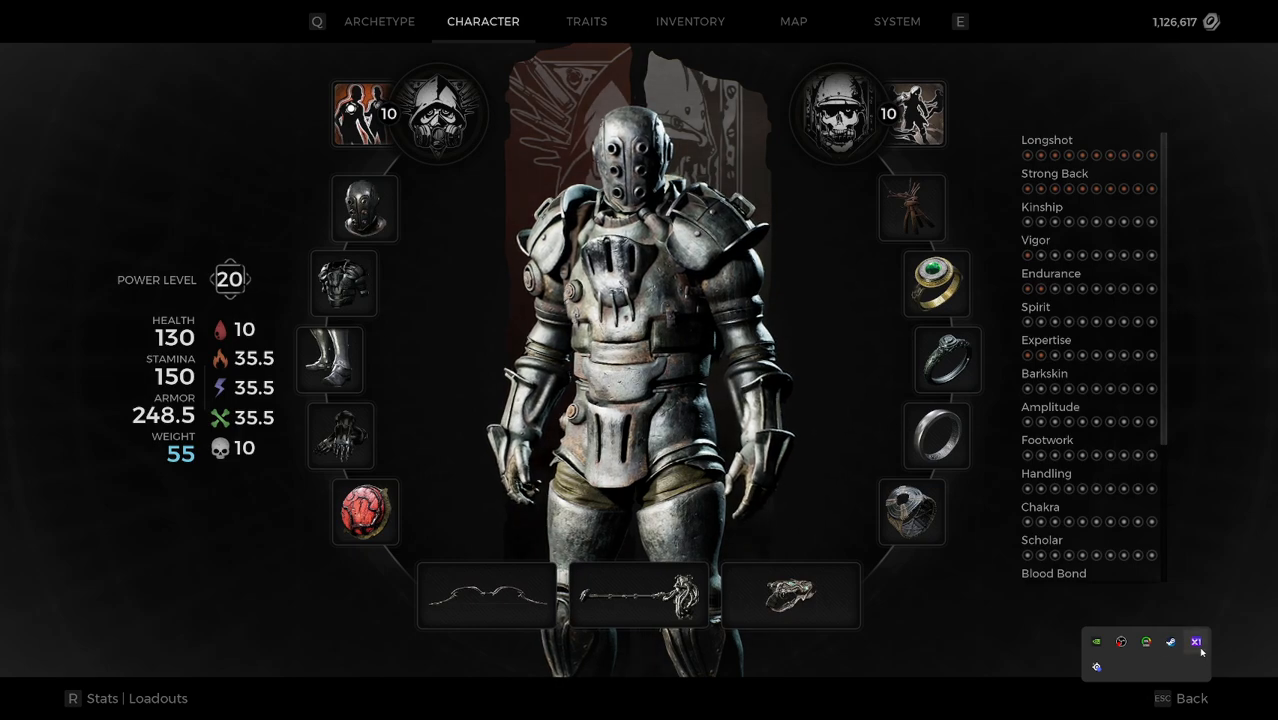
Load the saved undervolt VF curve (1935 MHz at 1056 mV) with 400 memory offset and apply it.
left_click(1196, 640)
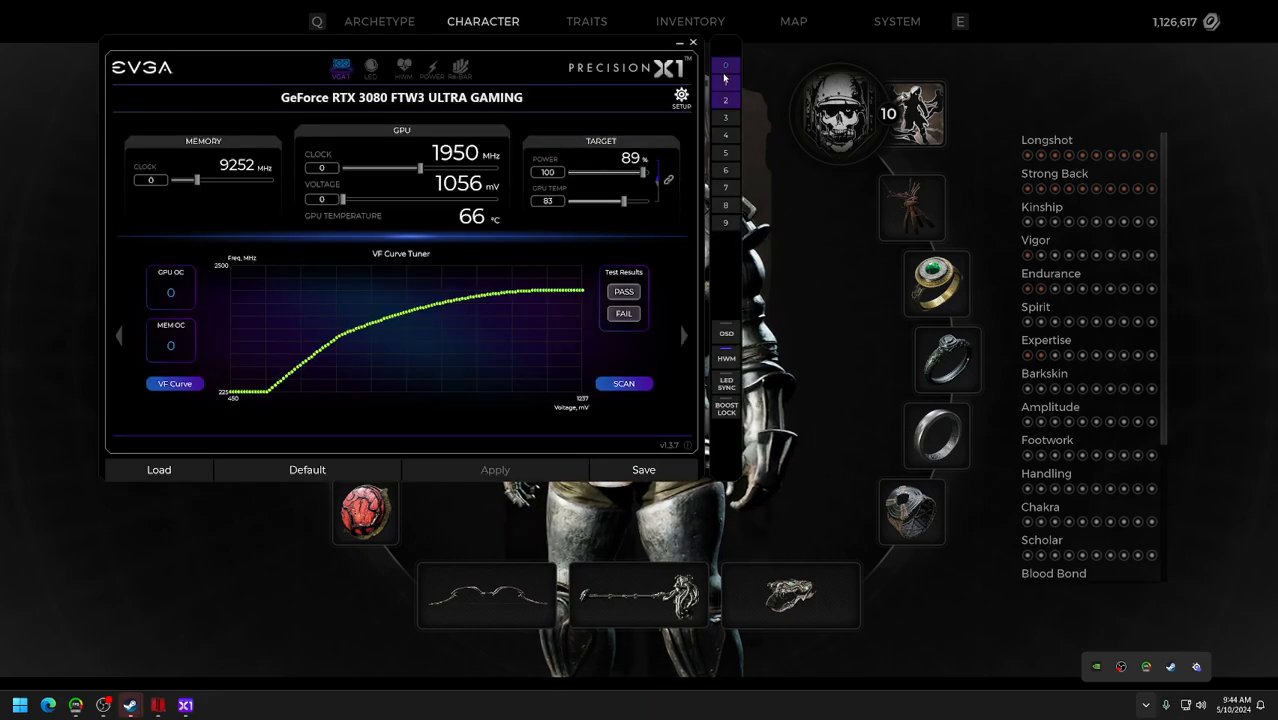
left_click(160, 470)
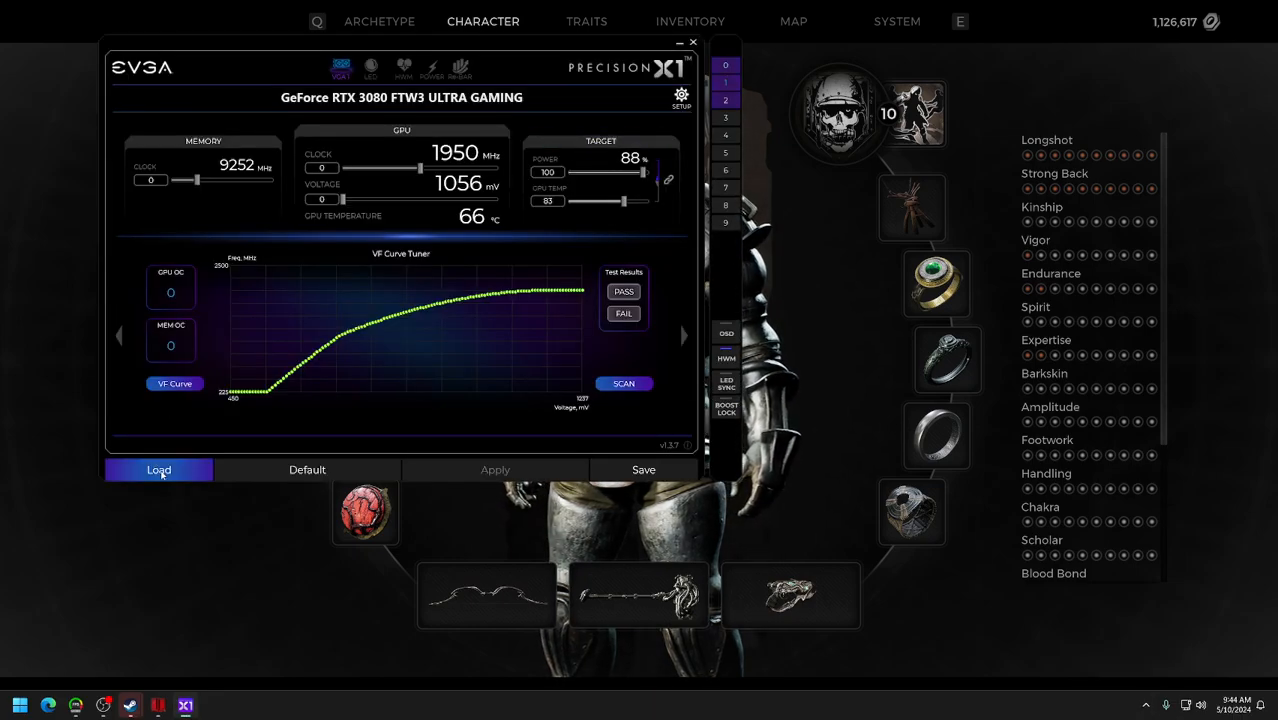
left_click(160, 470)
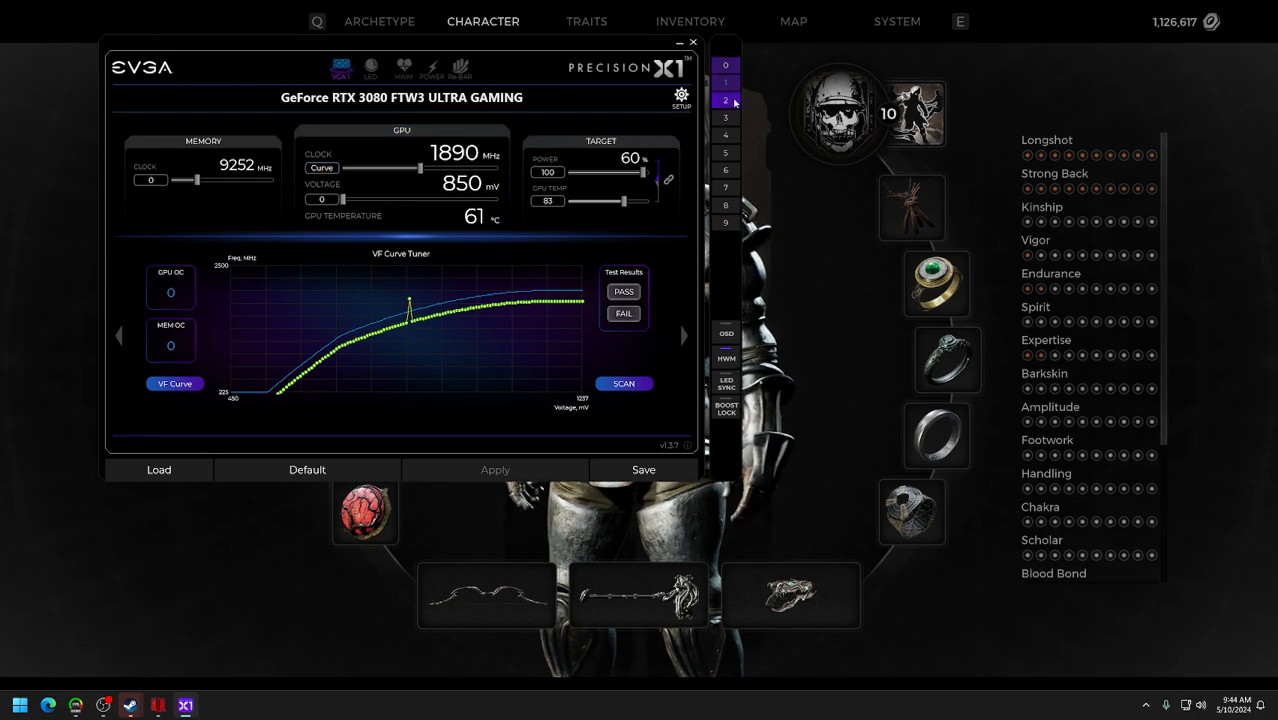
left_click(158, 468)
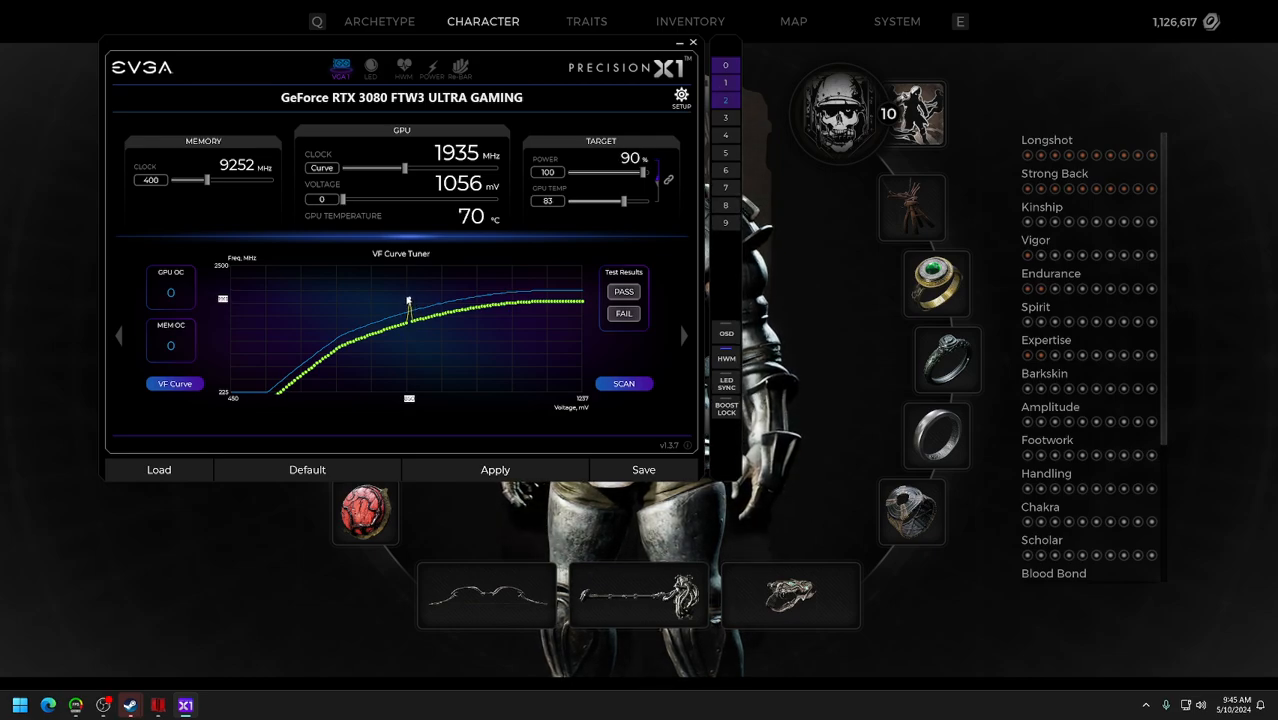
mouse_move(496, 468)
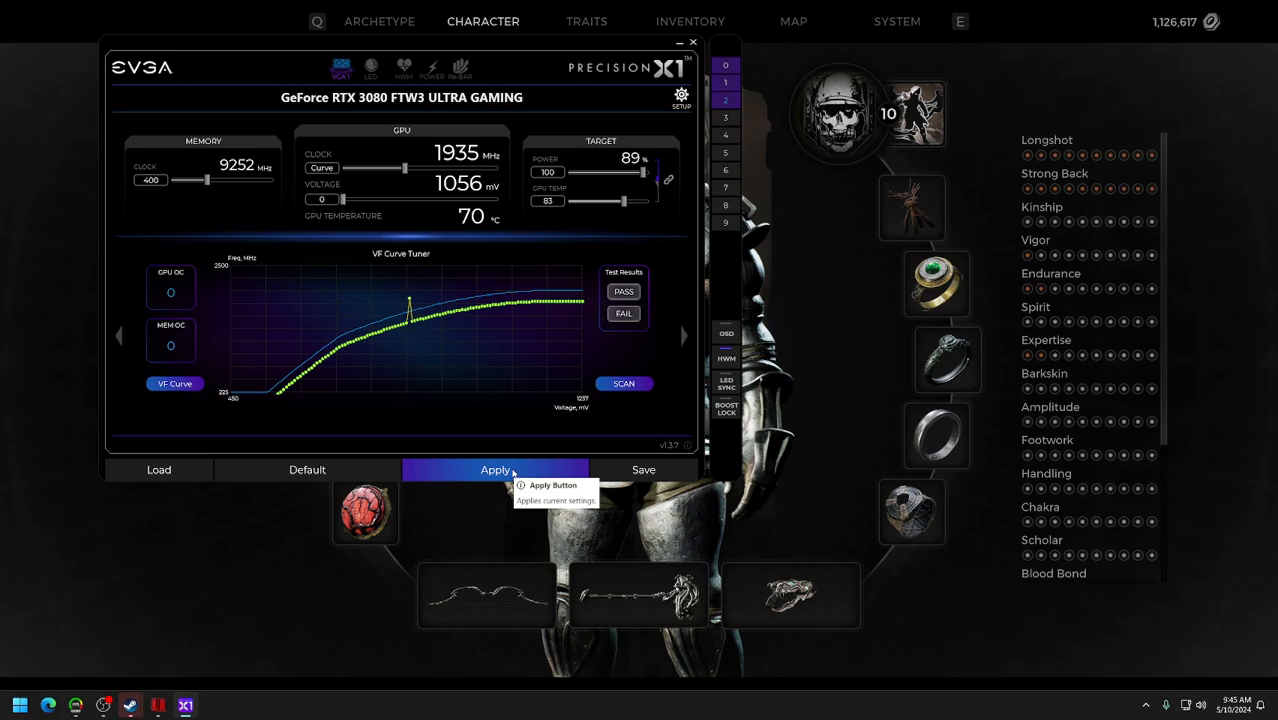
left_click(496, 468)
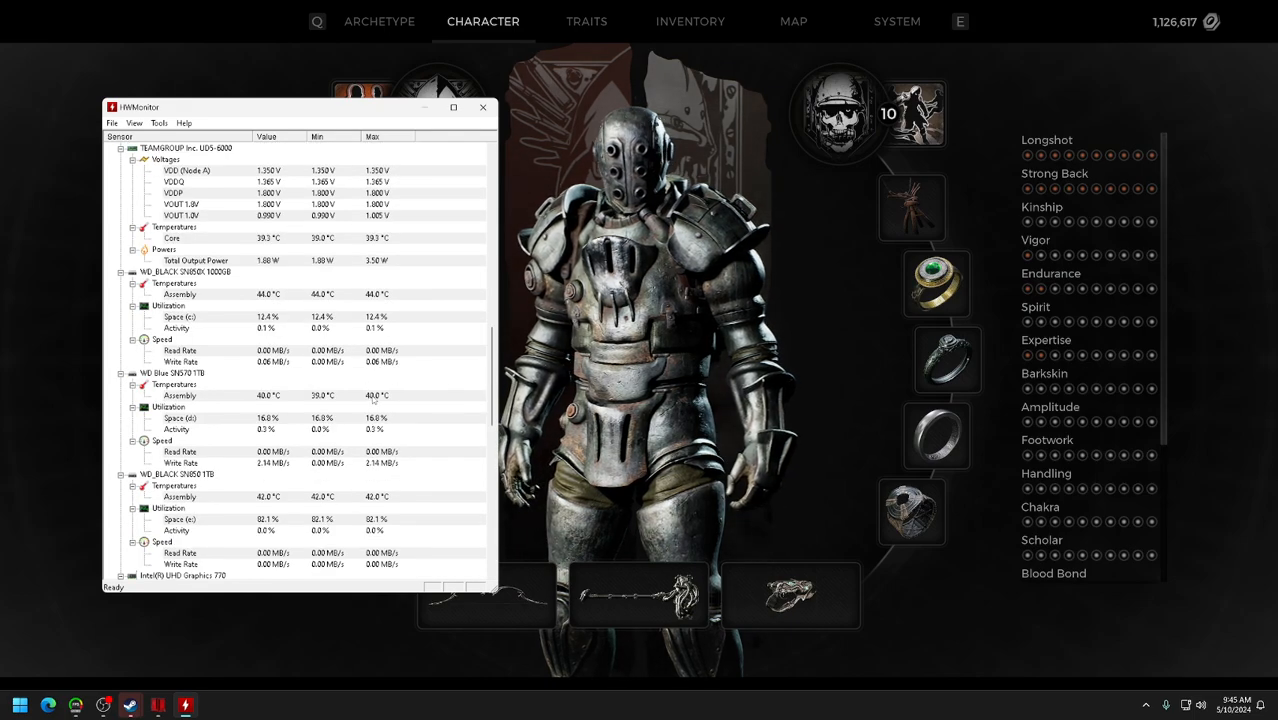
Scroll the sensor list down to the NVIDIA GeForce RTX 3080 temperature section.
scroll("down", 3)
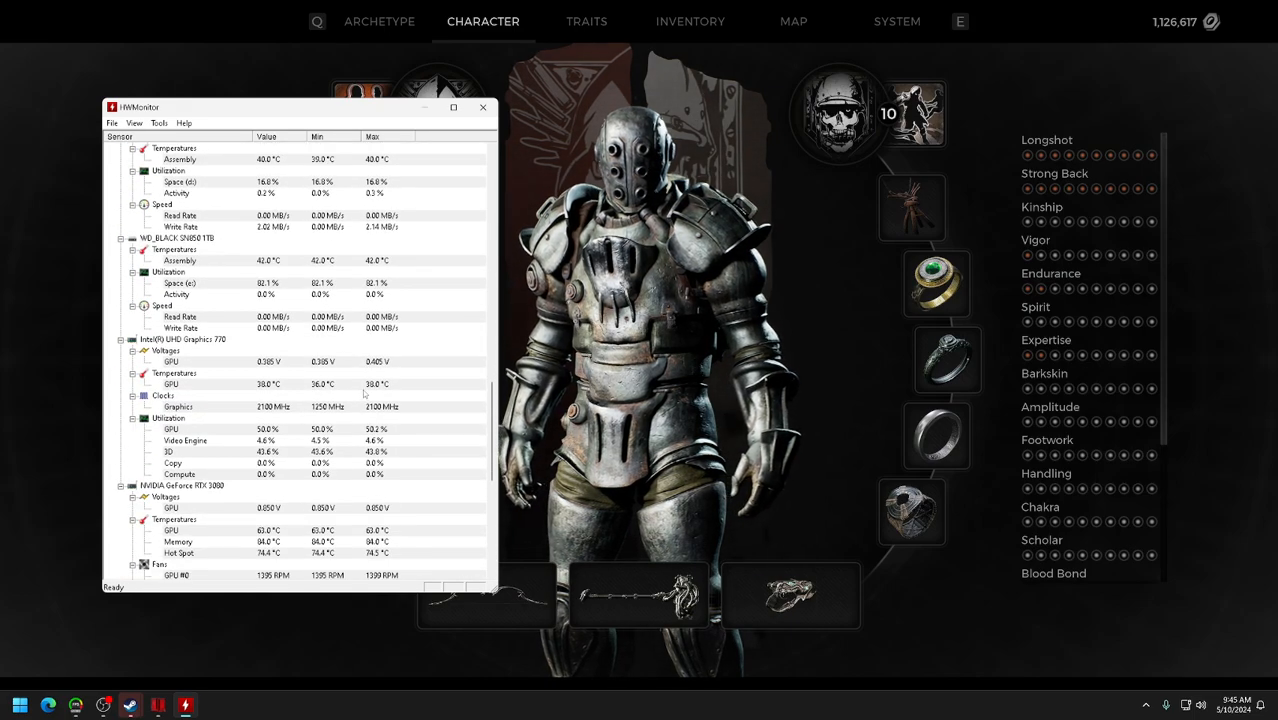
scroll("down", 3)
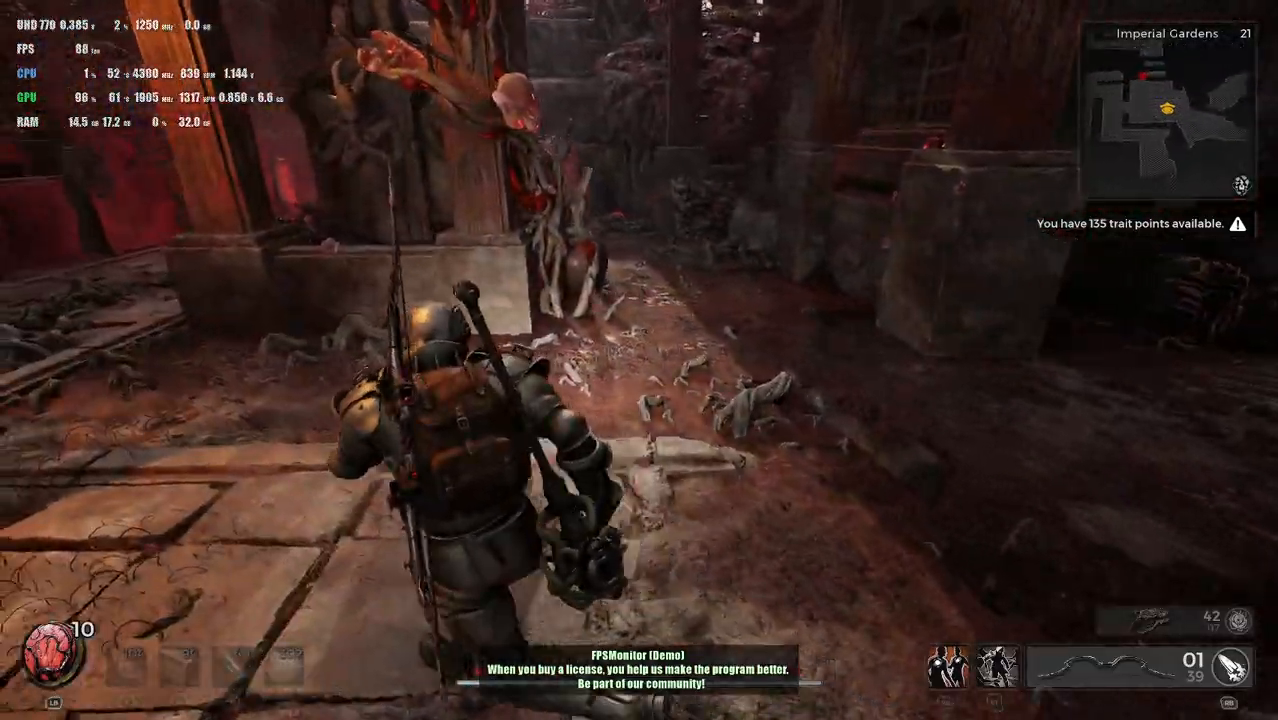
mouse_move(640, 360)
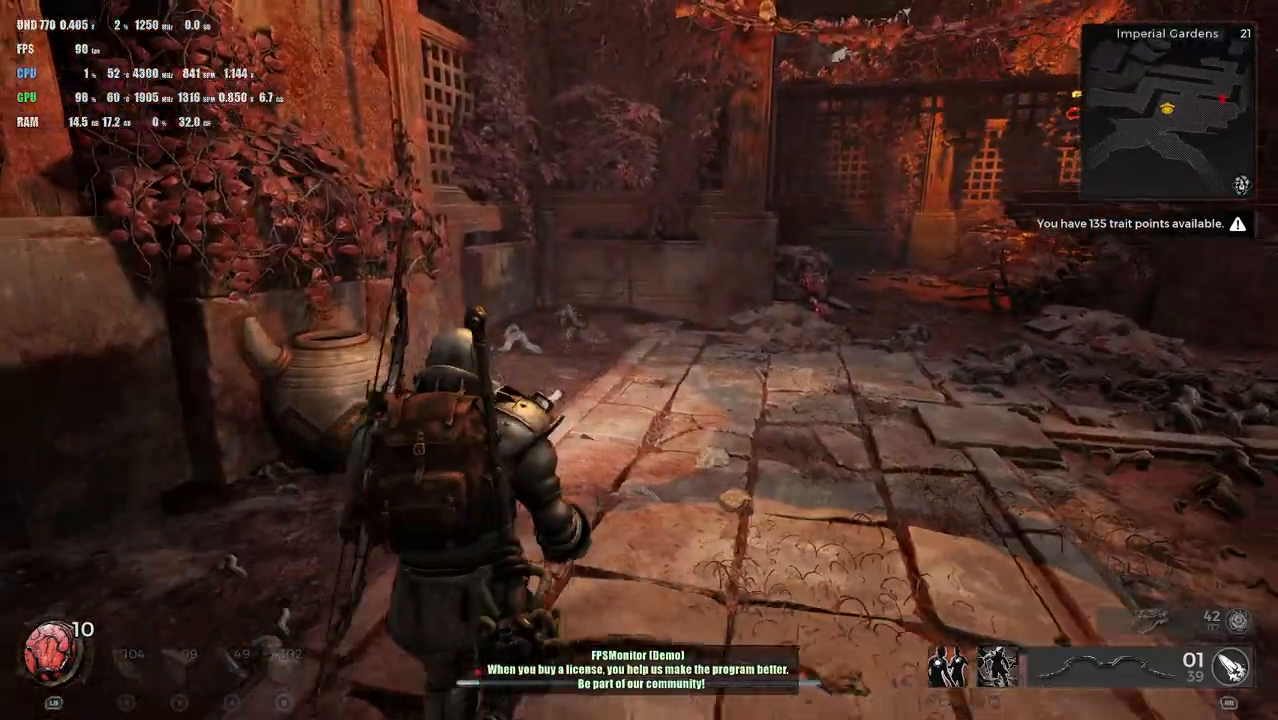